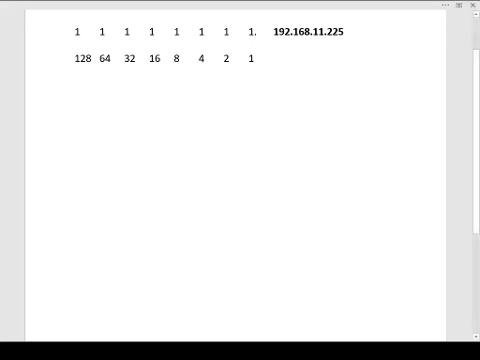
Write the row 1 1 0 0 0 0 0 0. followed by 192 beneath the place values.
left_click(400, 184)
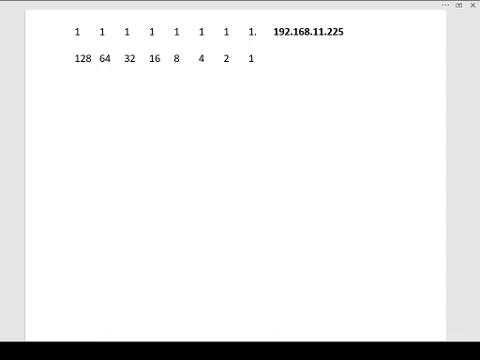
left_click(400, 180)
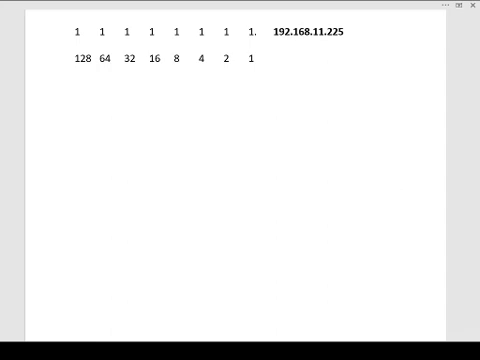
left_click(400, 182)
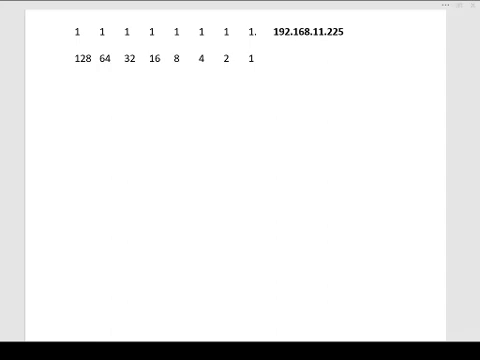
mouse_move(412, 222)
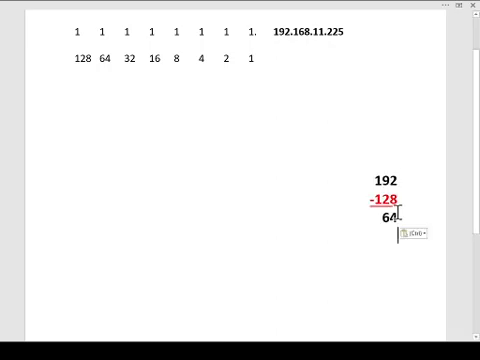
mouse_move(148, 140)
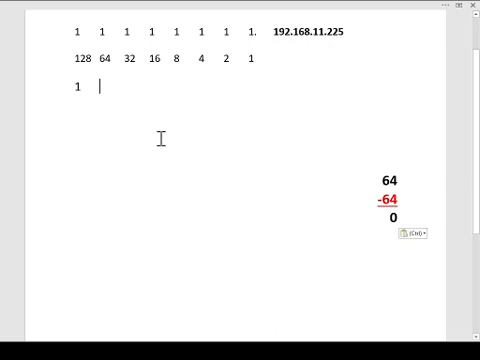
type("1")
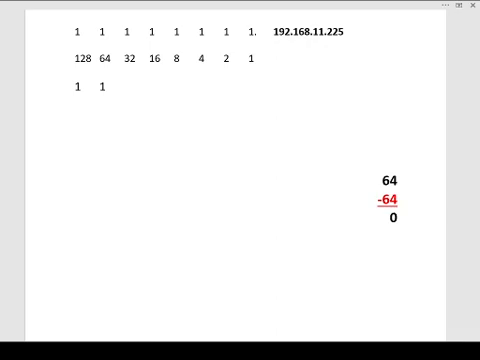
type("0")
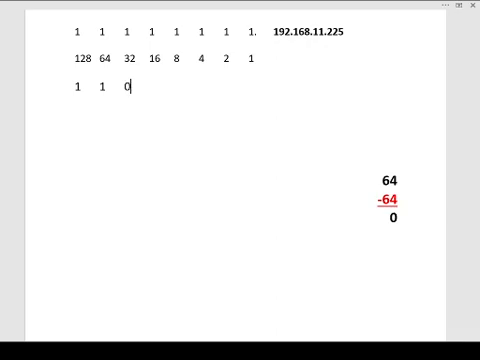
type("0 0 0 0 0")
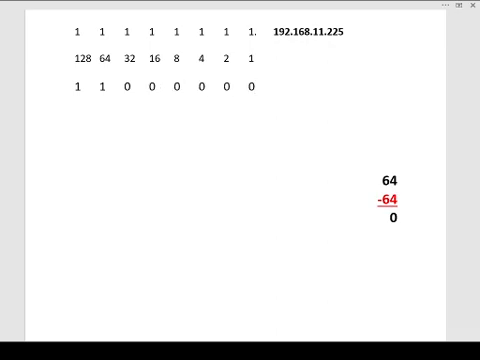
type(".")
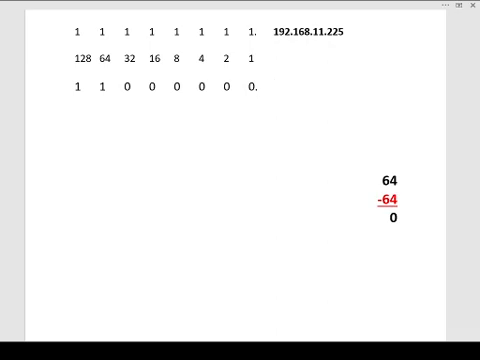
type("192")
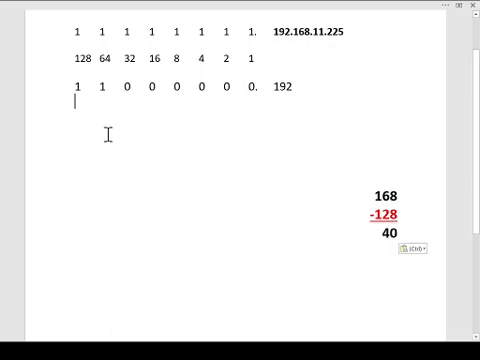
Start a new row for 168 with the leading bits 1 0 1.
type("1")
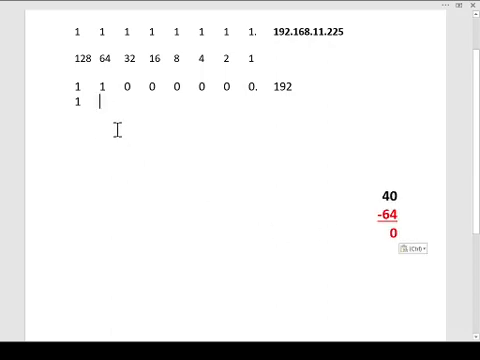
type("0")
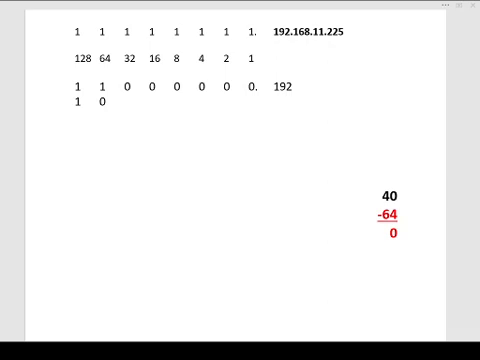
mouse_move(120, 236)
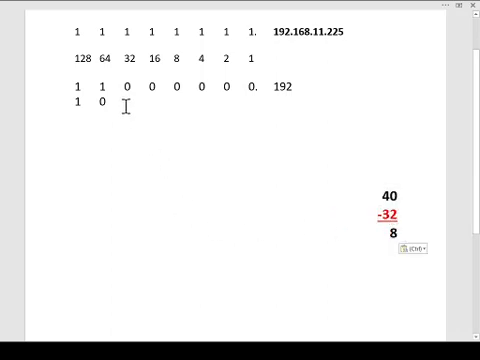
type("1")
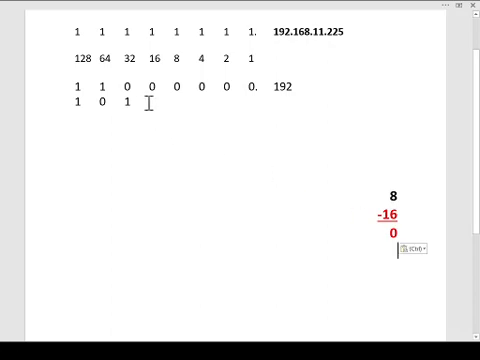
Extend the 168 row with 0 then 1 so it reads 1 0 1 0 1.
type("0")
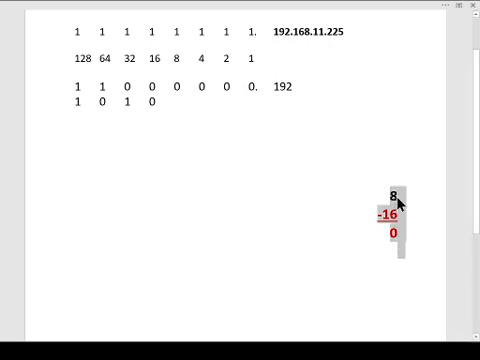
mouse_move(356, 232)
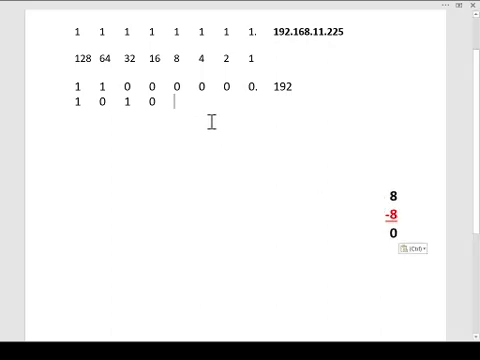
type("1 0 0 0. 168")
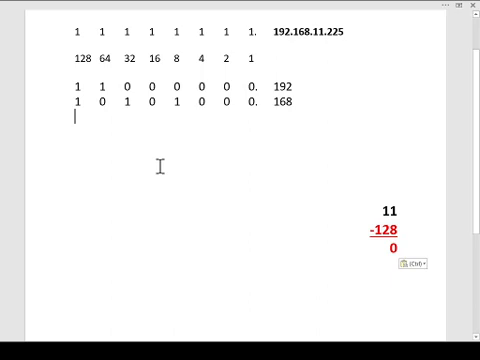
Complete the third row as 0 0 0 0 1 0 1 1. labelled 11, working 32 aside.
type("0")
left_click(382, 230)
type("-64")
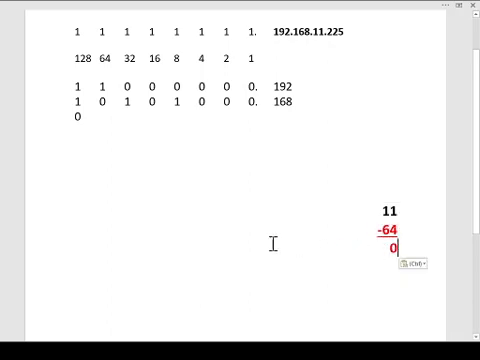
mouse_move(108, 156)
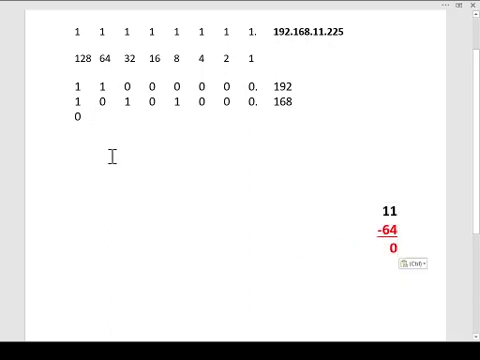
type("0")
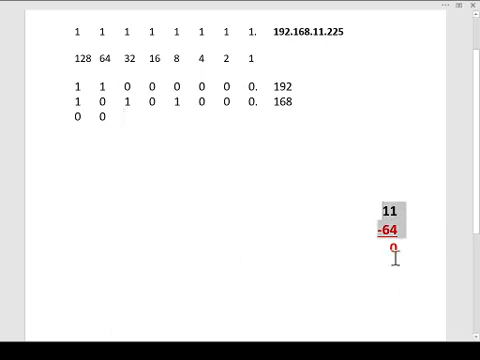
type("32")
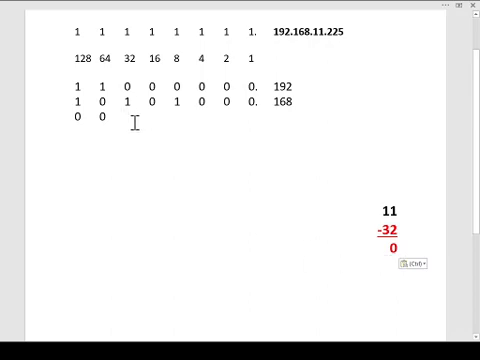
type("0")
type("-16")
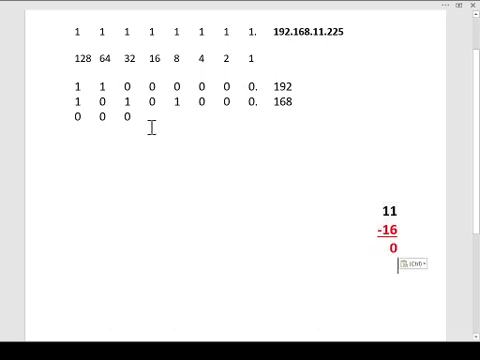
type("0")
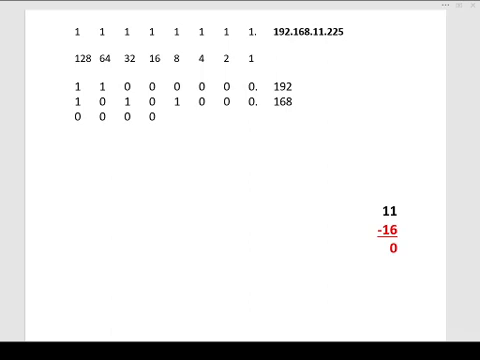
mouse_move(436, 292)
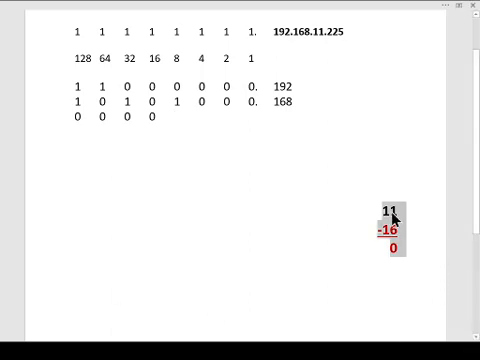
mouse_move(416, 238)
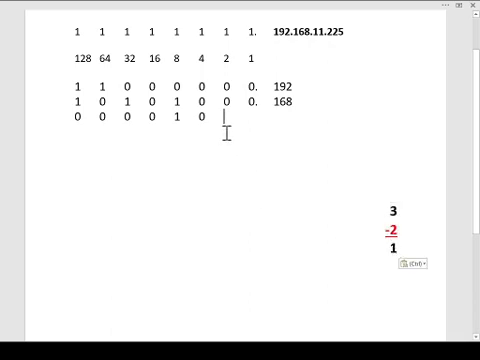
type("1")
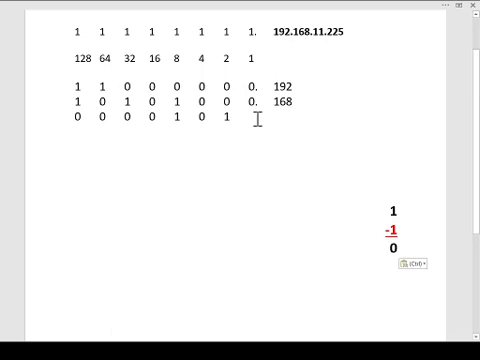
type("1.")
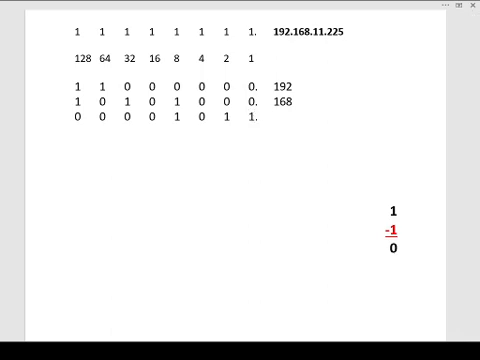
type("11")
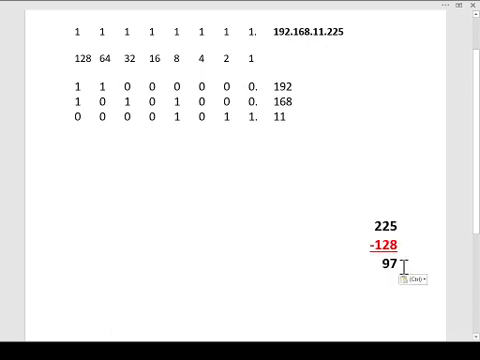
mouse_move(64, 130)
type("1")
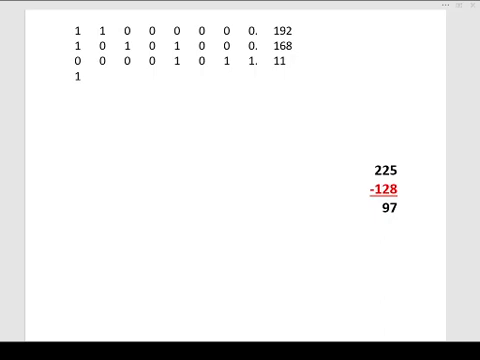
mouse_move(438, 204)
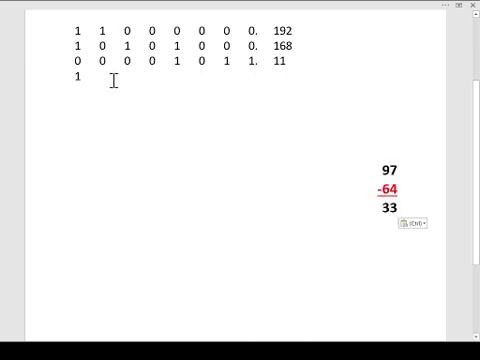
Write the fourth row 1 1 1 0 0 0 0 1 for 225, overwriting the side subtraction result.
type("1")
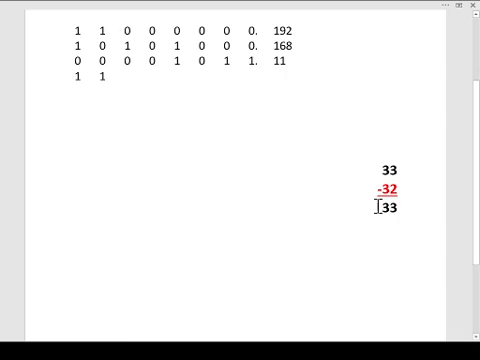
double_click(384, 208)
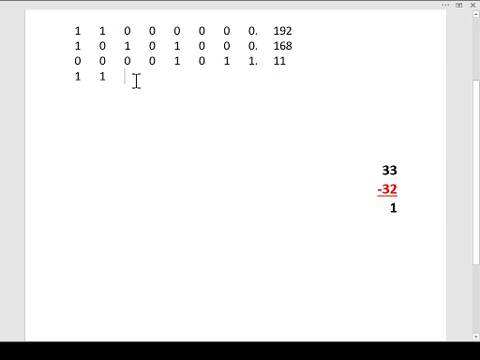
type("1")
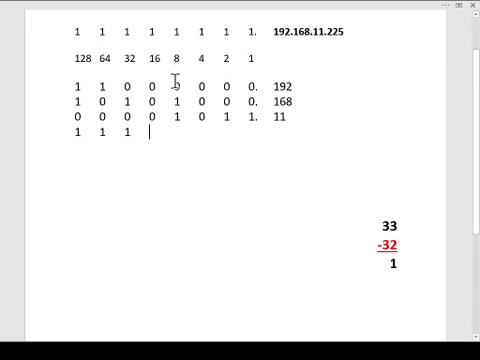
type("0")
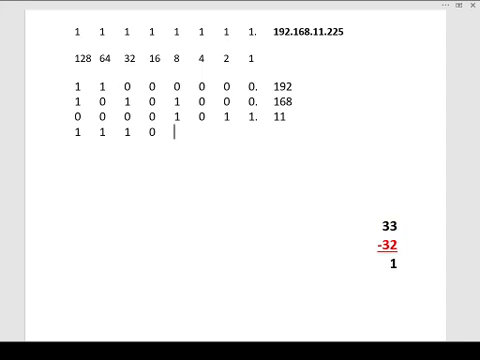
type("0")
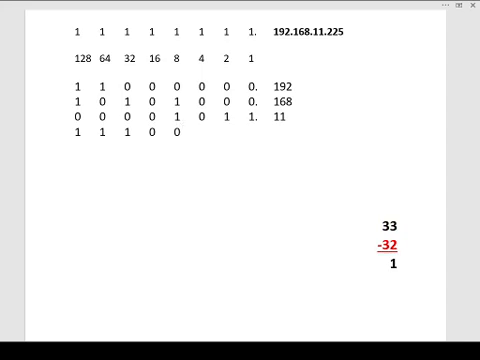
type("0 0")
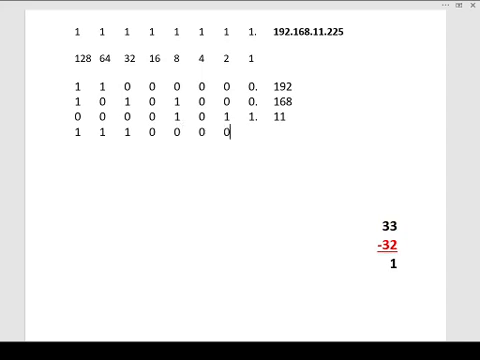
type("1")
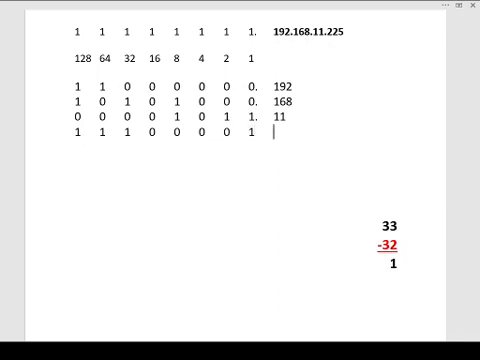
type("225")
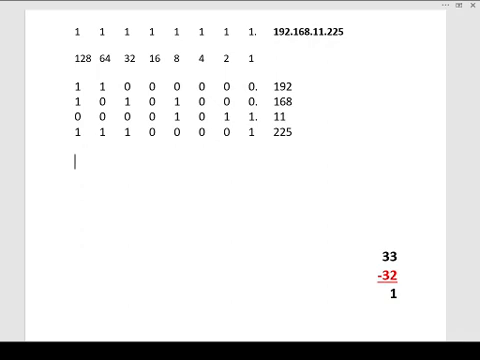
Enter the combined line 11000000.10101000.00001011.11100001 under the octet rows.
type("11000")
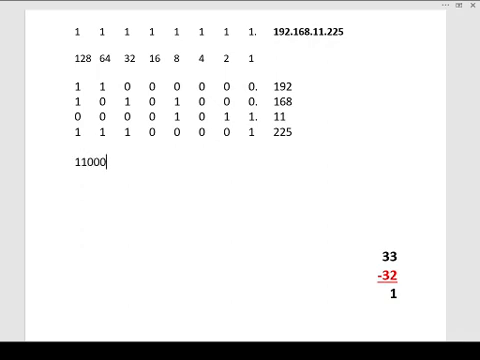
type("000.")
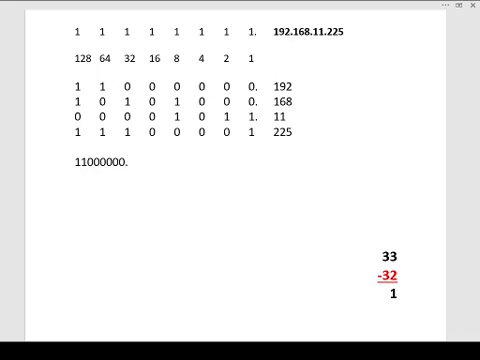
type("10")
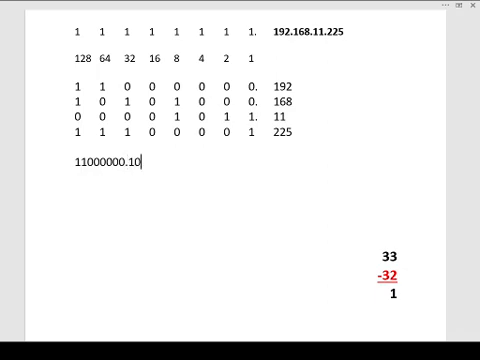
type("101000.")
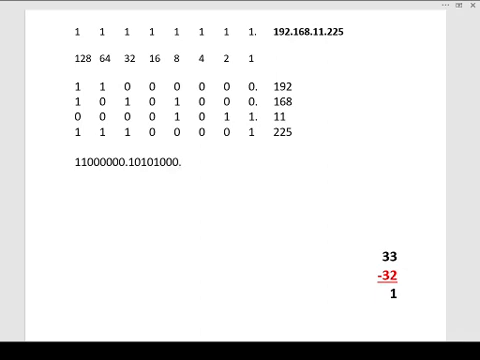
type("000")
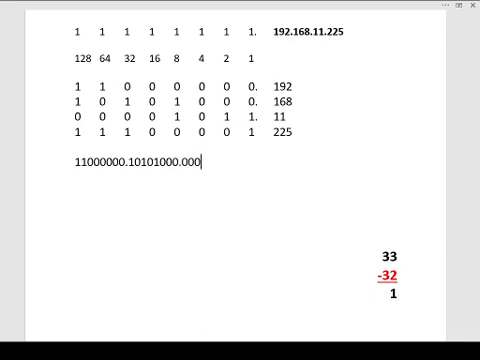
type("01011")
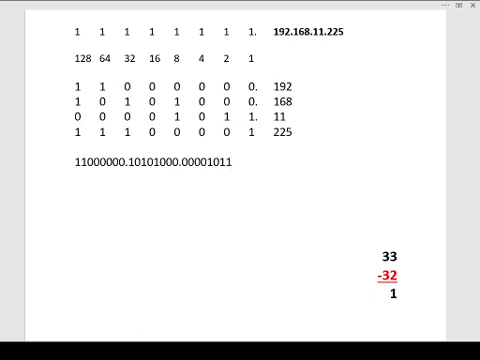
type(".")
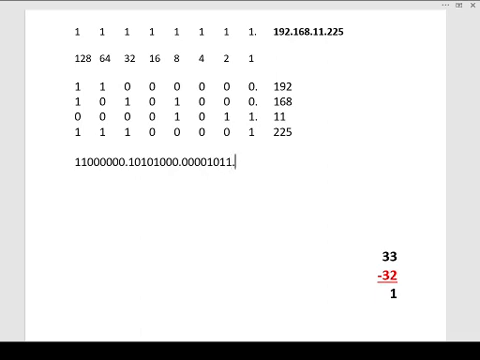
type("111")
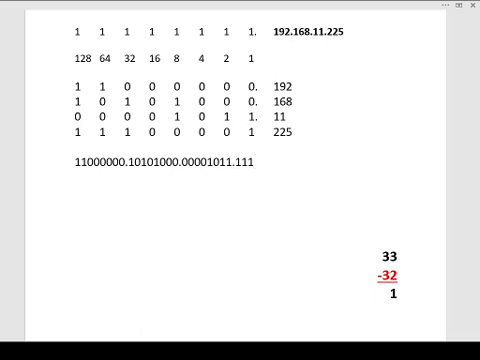
type("00001")
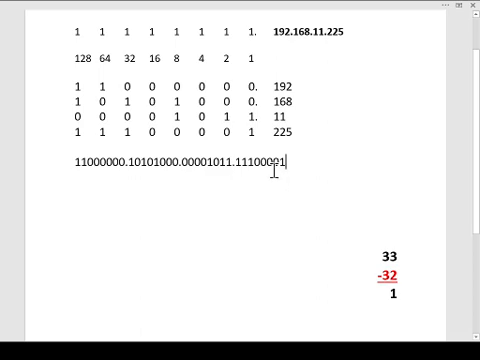
mouse_move(240, 206)
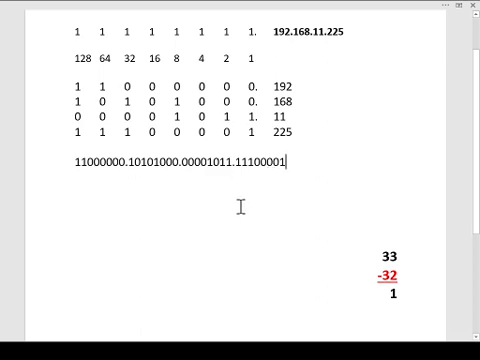